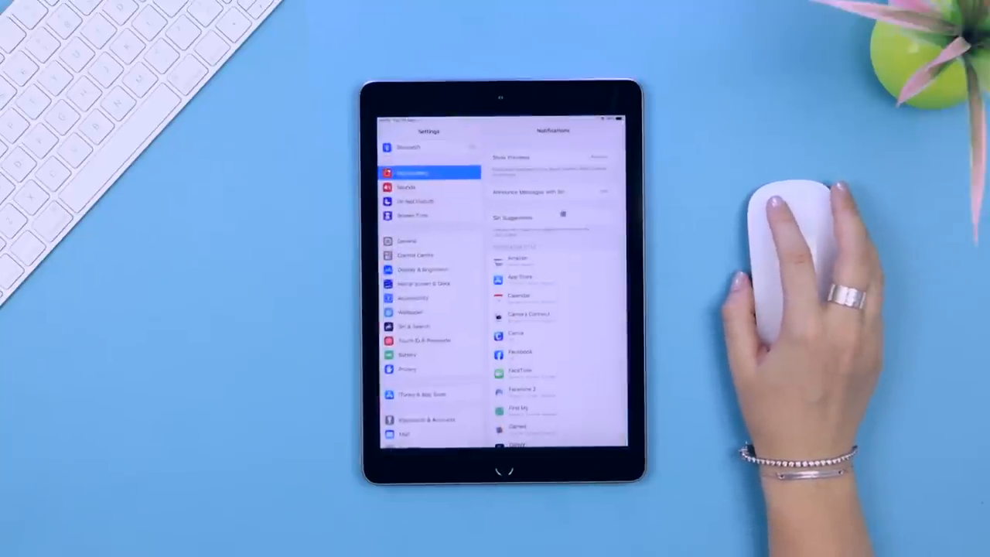
# Navigate from General to Accessibility and reach the Pointer Control page.
pyautogui.click(408, 297)
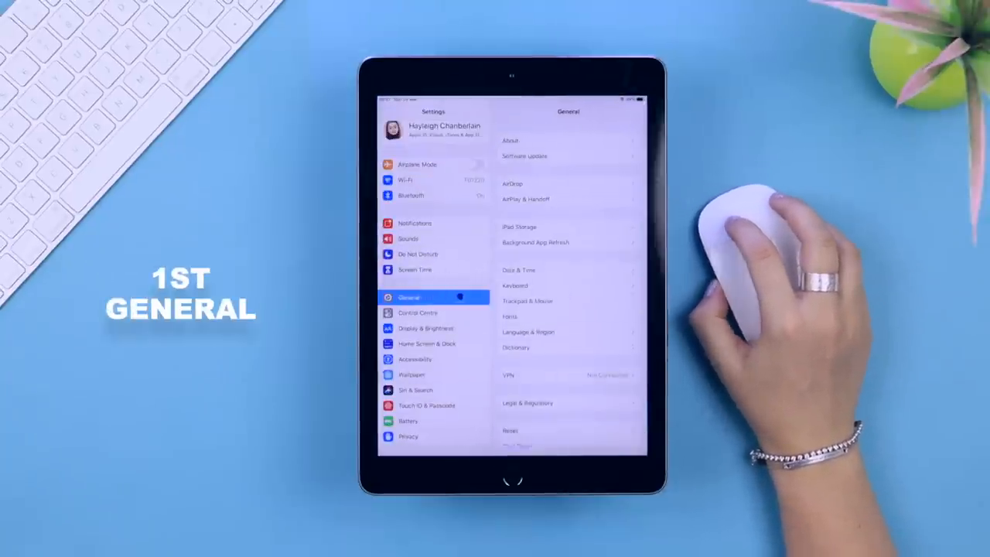
pyautogui.click(528, 301)
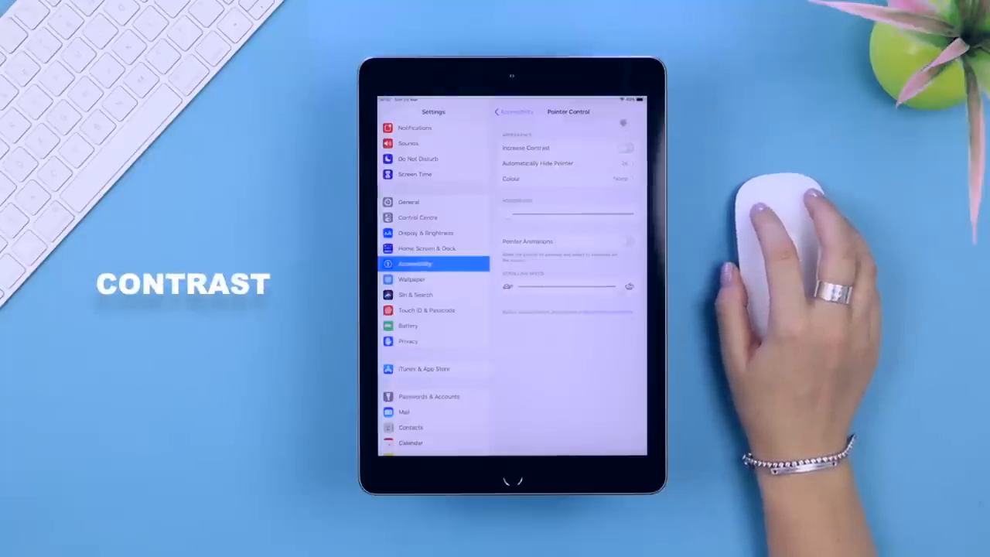
# Enable Increase Contrast and thicken the coloured pointer ring's outline stroke.
pyautogui.click(625, 149)
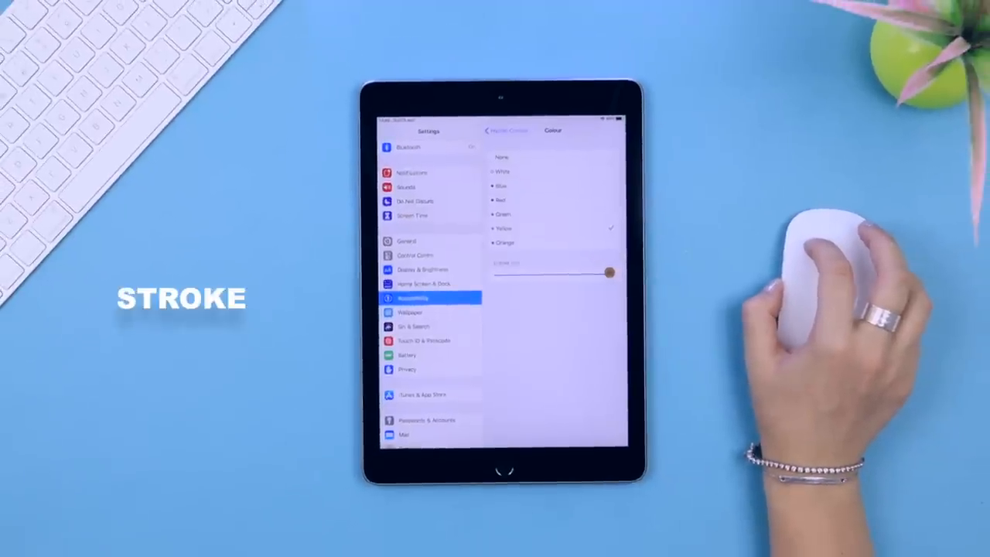
pyautogui.moveTo(610, 272); pyautogui.dragTo(529, 275)
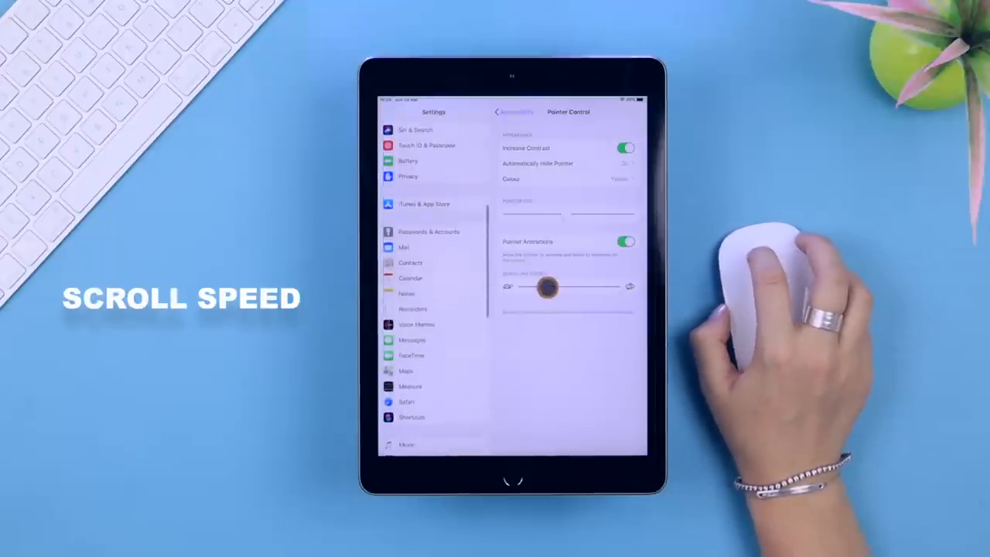
# Scroll the Pointer Control page to reach the animations and scrolling speed options.
pyautogui.scroll(3)
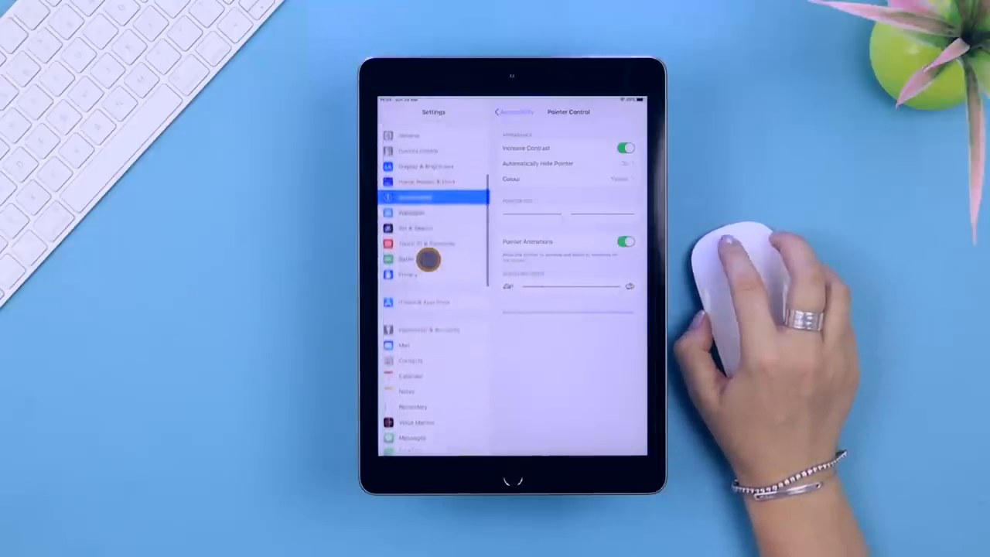